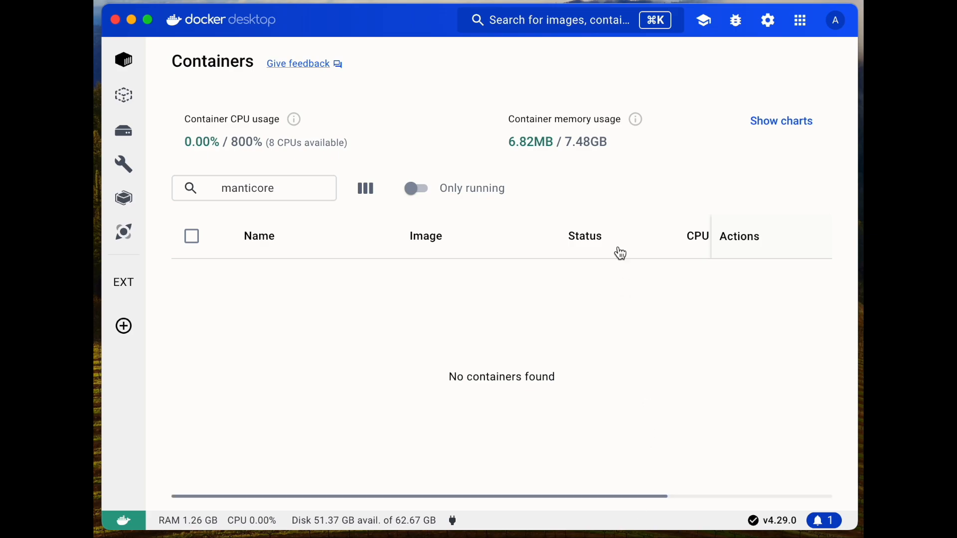
# Search Docker Desktop for ManticoreSearch via the recent-search entry to list the manticore image
pyautogui.click(552, 20)
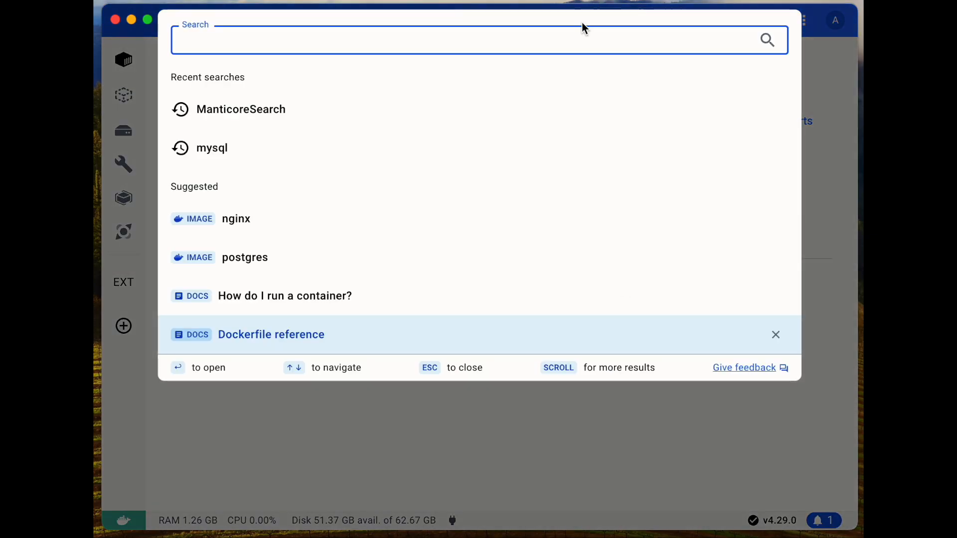
pyautogui.moveTo(241, 109)
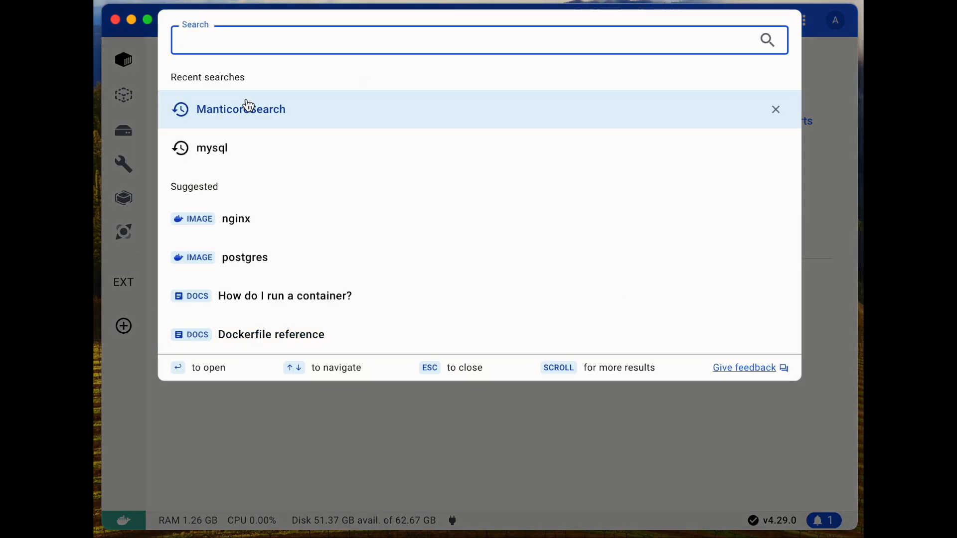
pyautogui.click(240, 109)
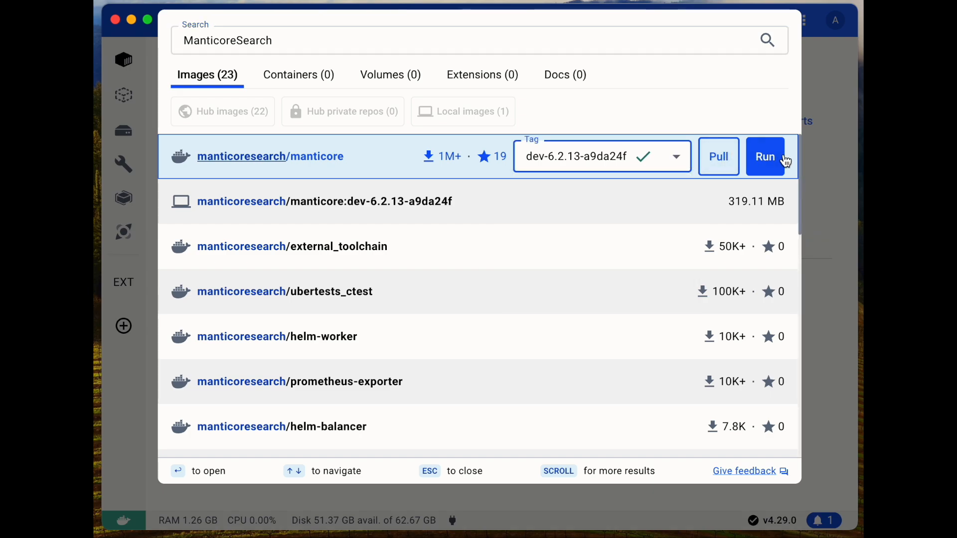
# Run the manticore image as container Manticore with host port 9306 and environment variable EXTRA=1
pyautogui.click(764, 156)
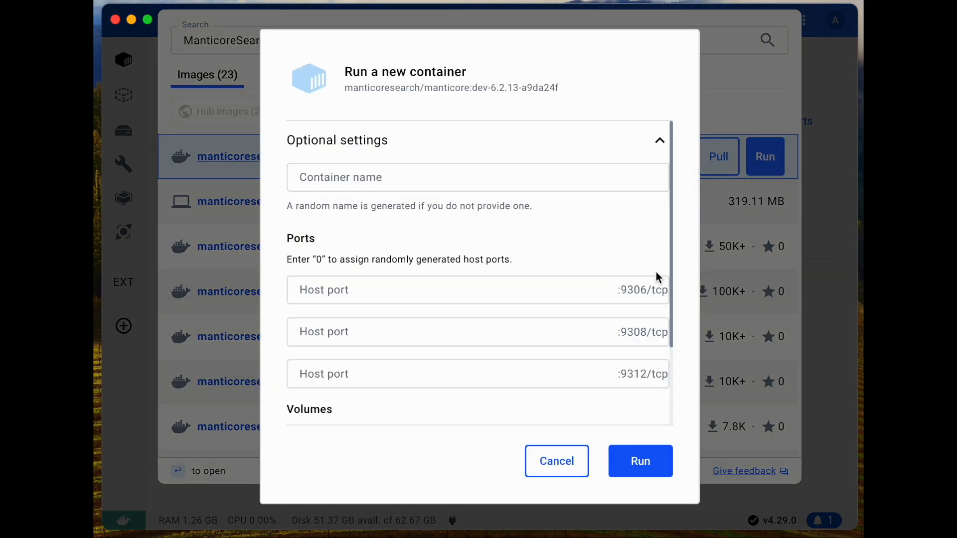
pyautogui.write('Manticore')
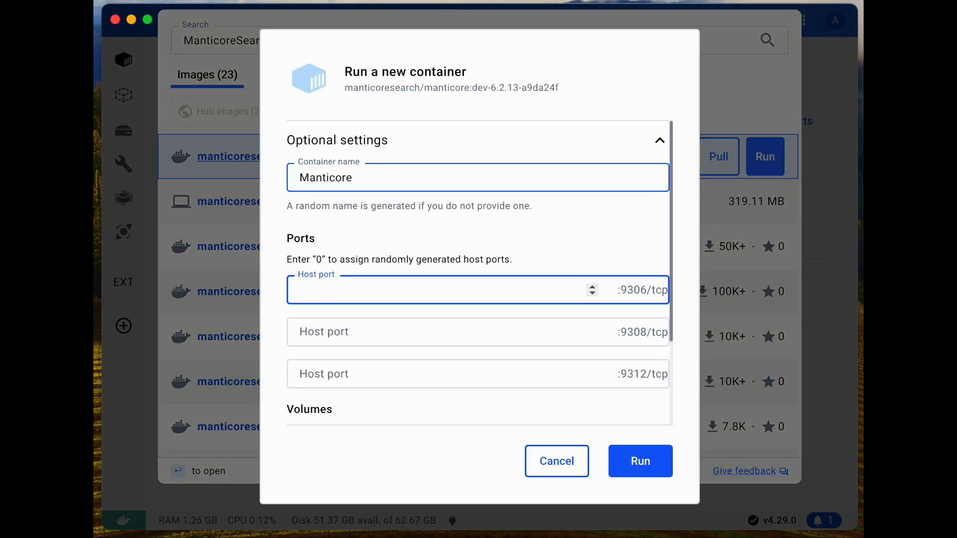
pyautogui.write('9306')
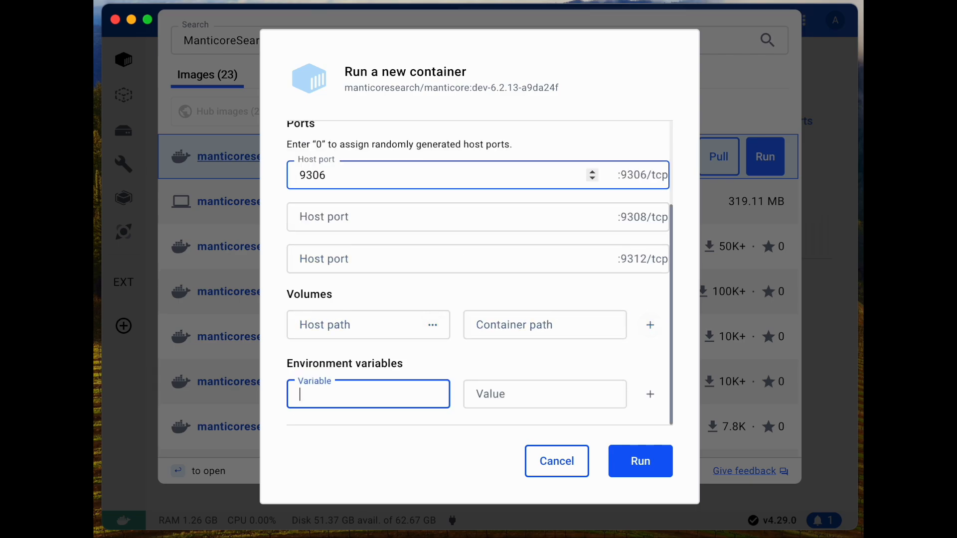
pyautogui.write('EXTRA')
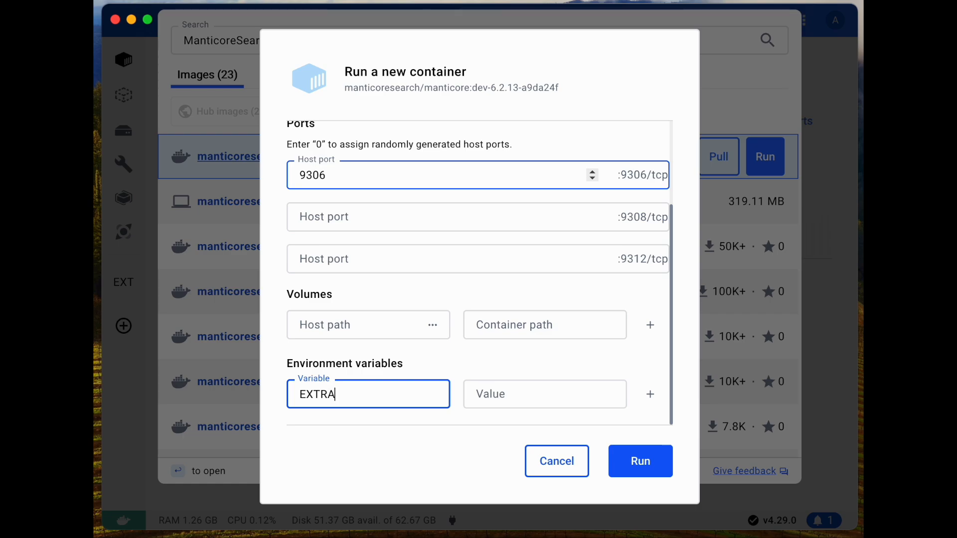
pyautogui.write('1')
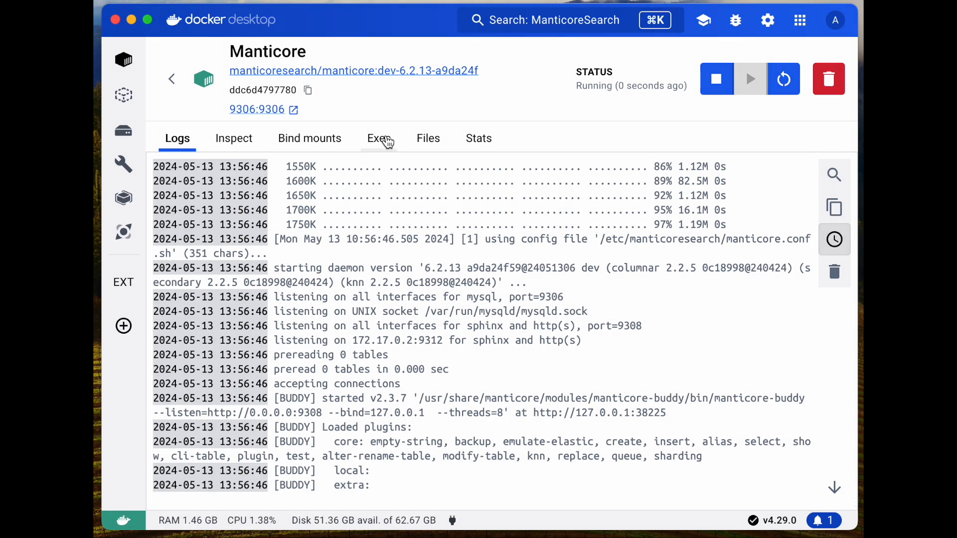
# In the container's Exec shell, connect the mysql client with -h0 -P9306
pyautogui.click(378, 137)
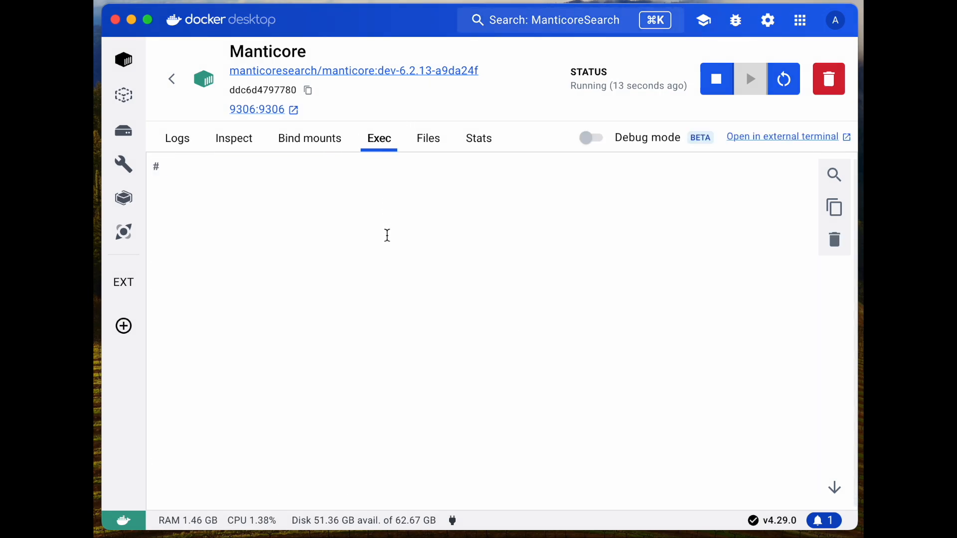
pyautogui.write('my')
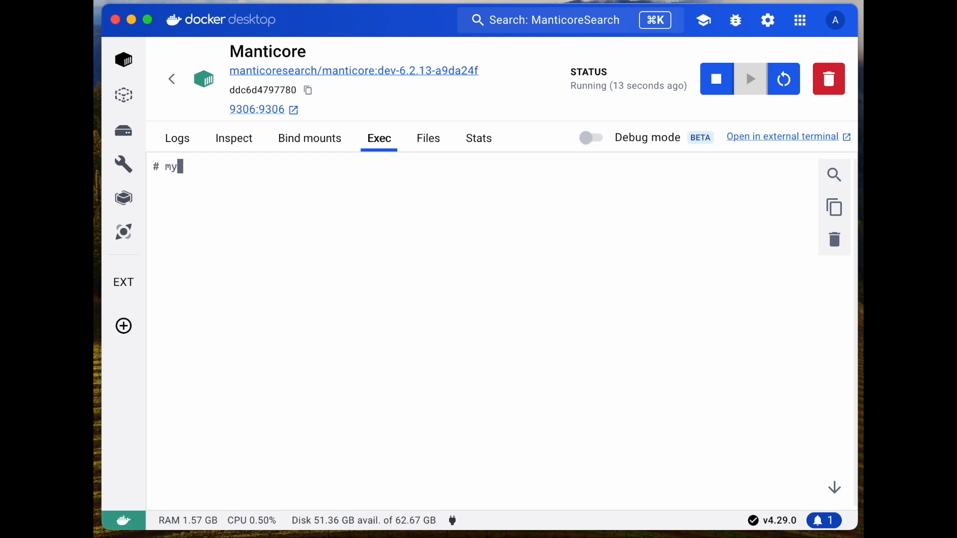
pyautogui.write('sql -h0 -')
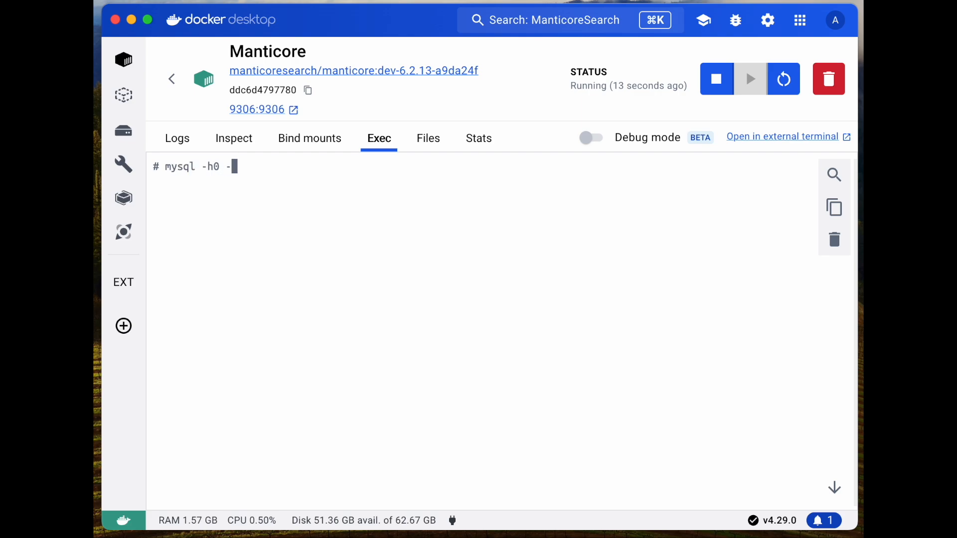
pyautogui.write('P9306')
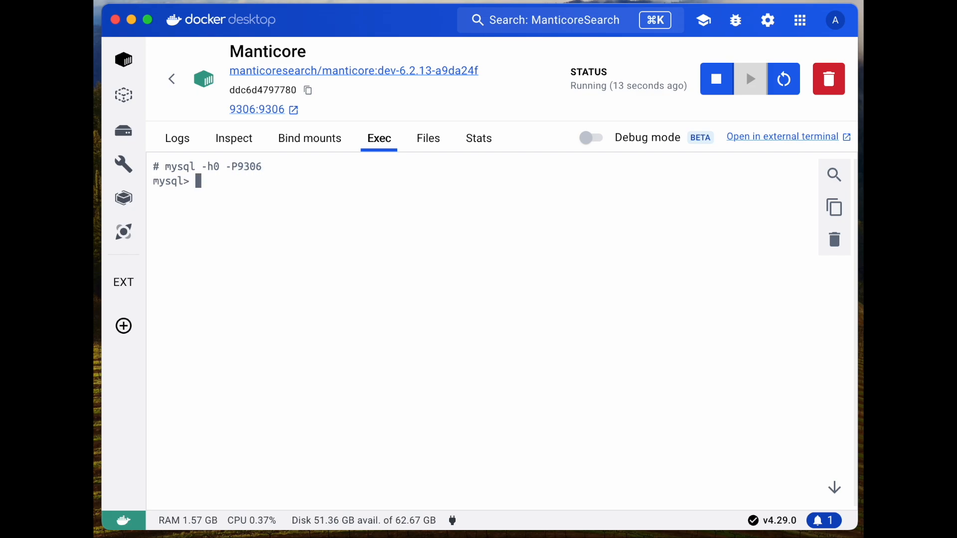
# Run SHOW TABLES; and begin a CREATE statement
pyautogui.write('SHOW')
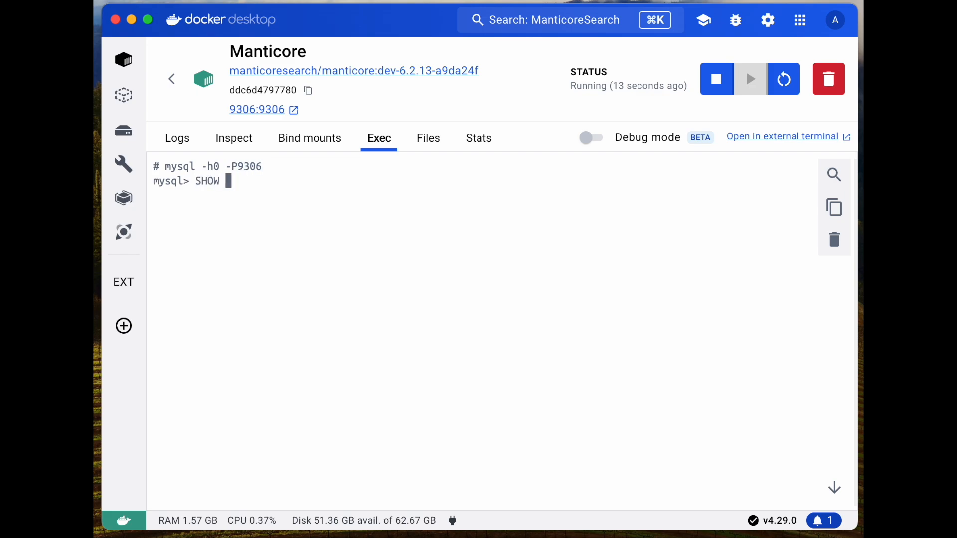
pyautogui.write('TABLES;')
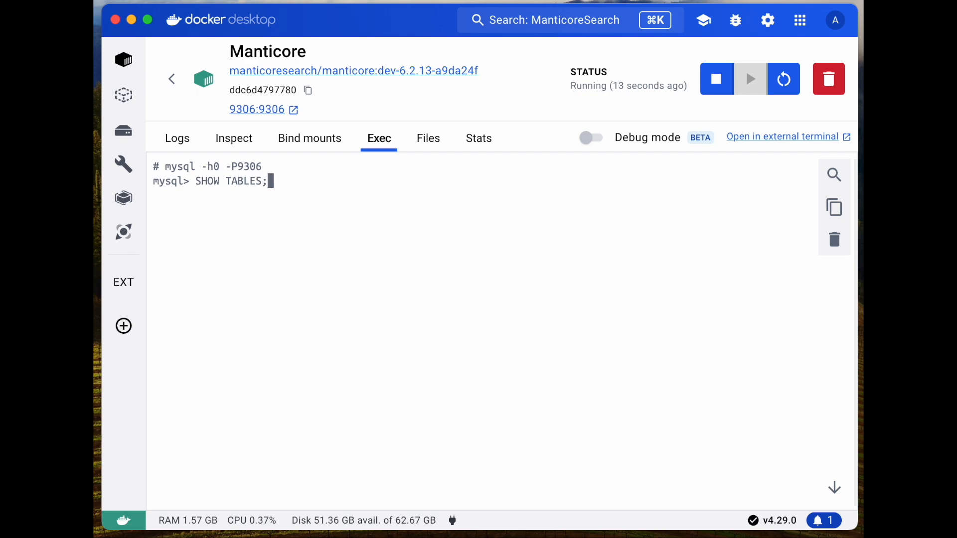
pyautogui.write('CRE')
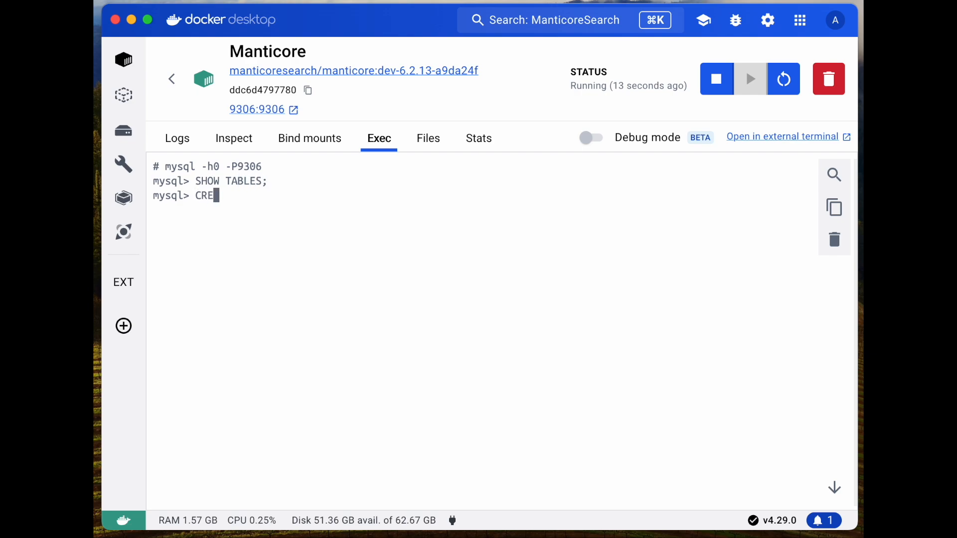
# Create table demo (info TEXT, value INT) with morphology='stem_en', then run SHOW TABLE demo SETTINGS
pyautogui.write('ATE TABLE demo')
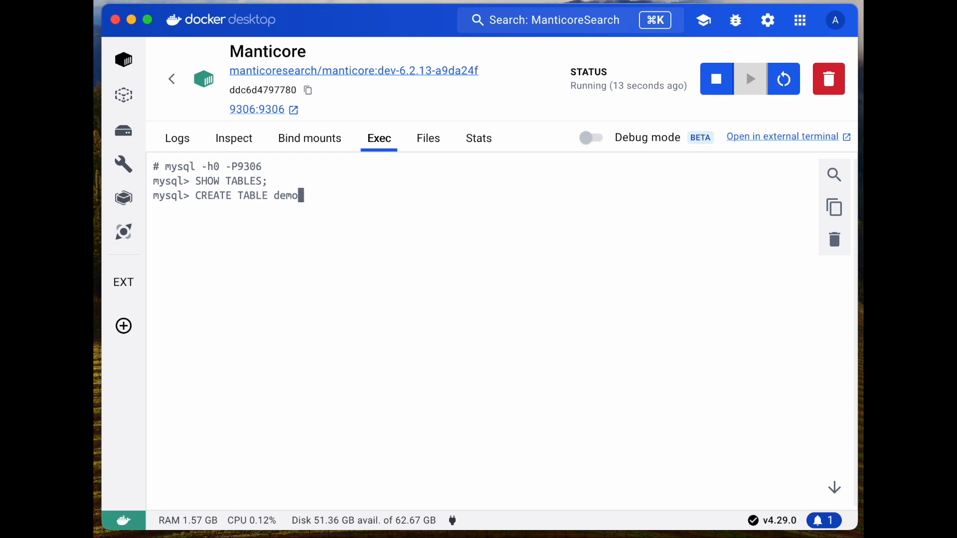
pyautogui.write('(info TE')
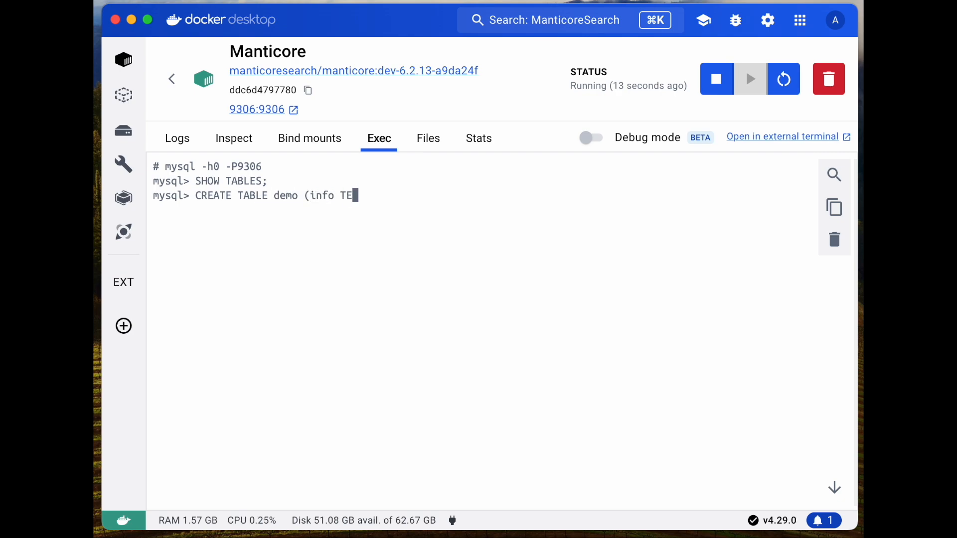
pyautogui.write('XT, value I')
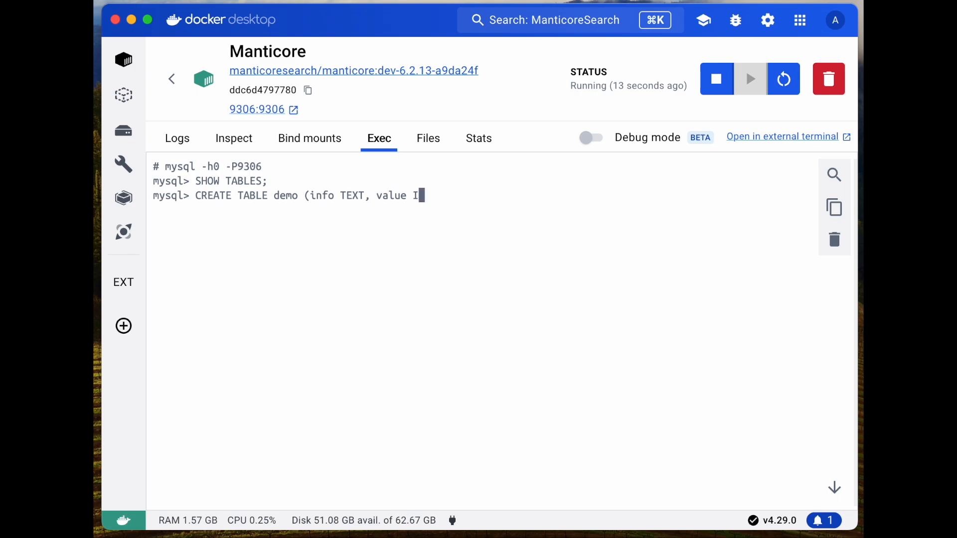
pyautogui.write('NT) morphol')
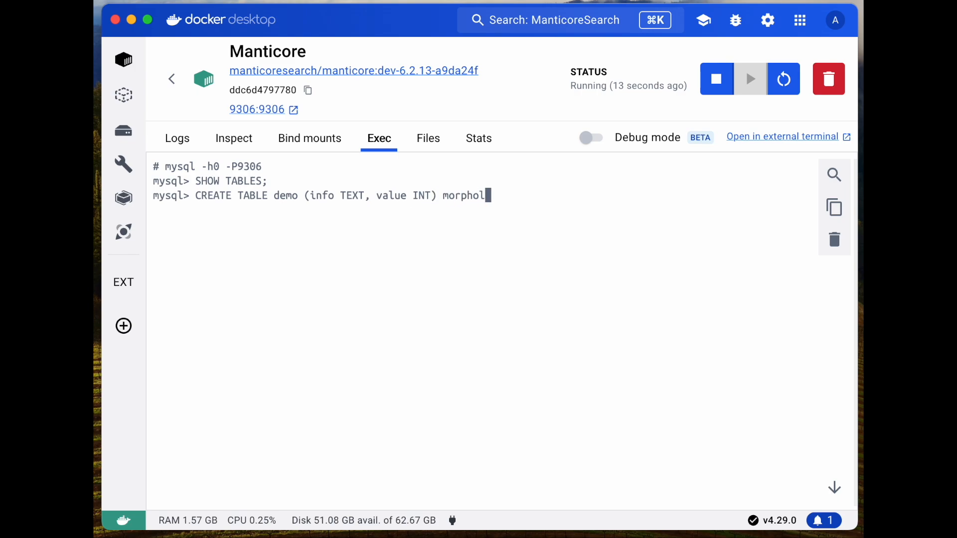
pyautogui.write("ogy = 'stem_en';")
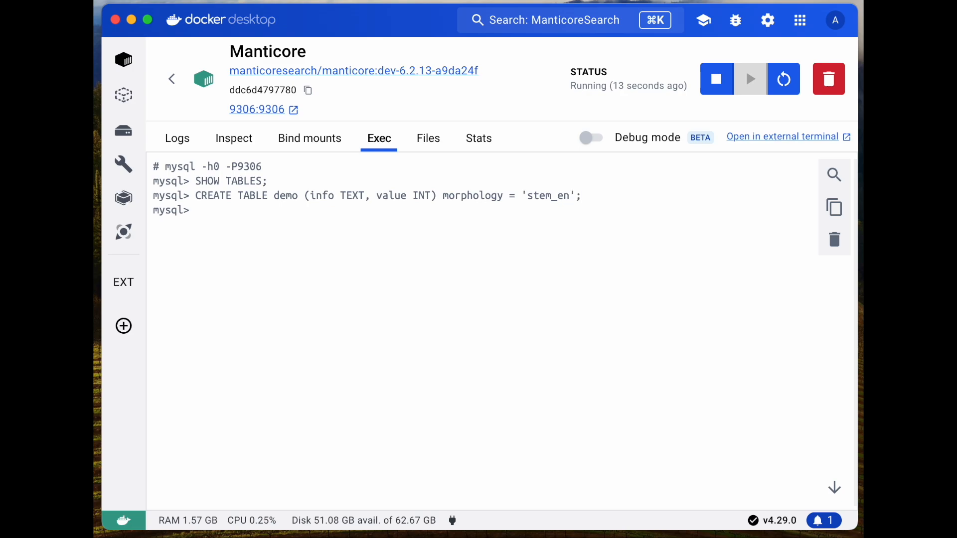
pyautogui.write('SHOW TABLE demo SETTINGS;')
pyautogui.write('INSERT')
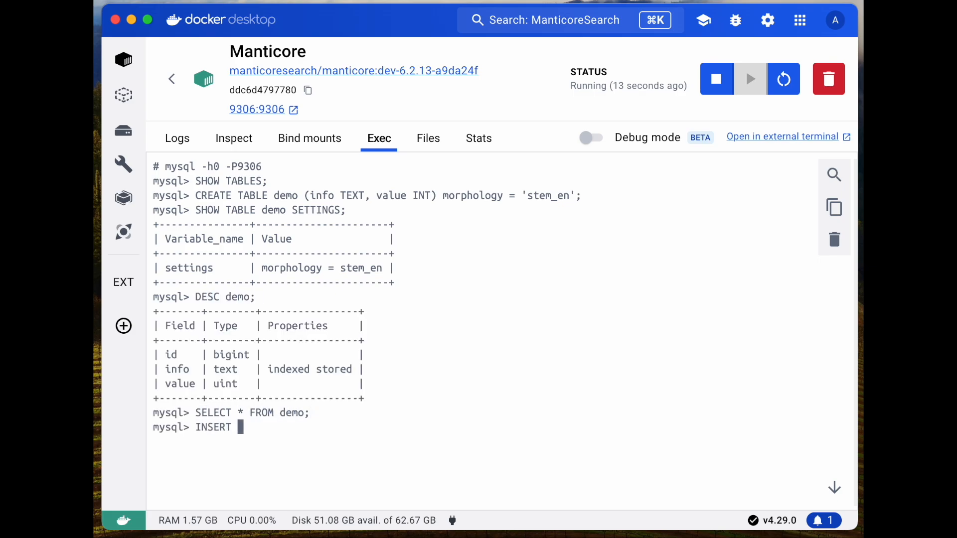
# Insert the walking/reading rows into demo, select them, search match('read') and run SHOW META
pyautogui.write("INTO demo (info, value) VALUES ('Walking down the street', 1);")
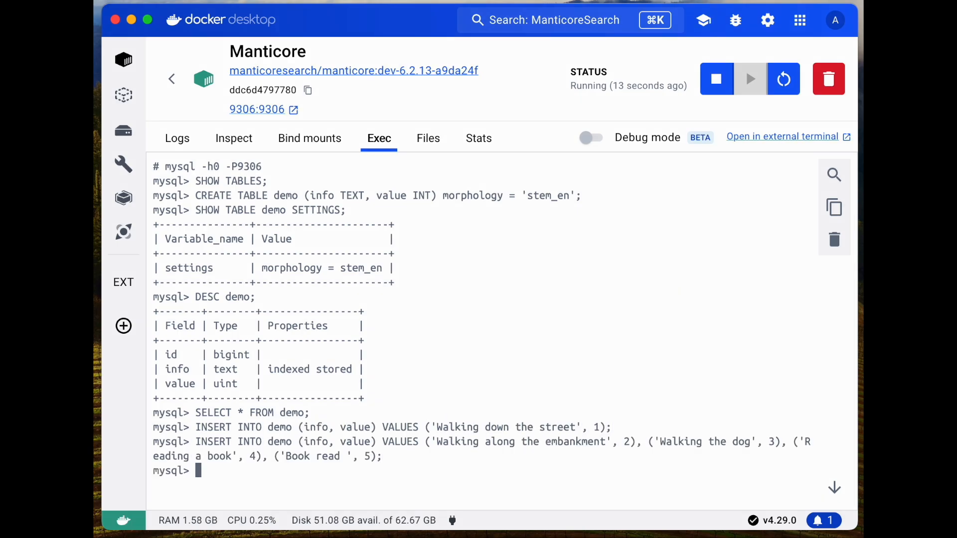
pyautogui.write("SELECT * FROM demo WHERE match('read');")
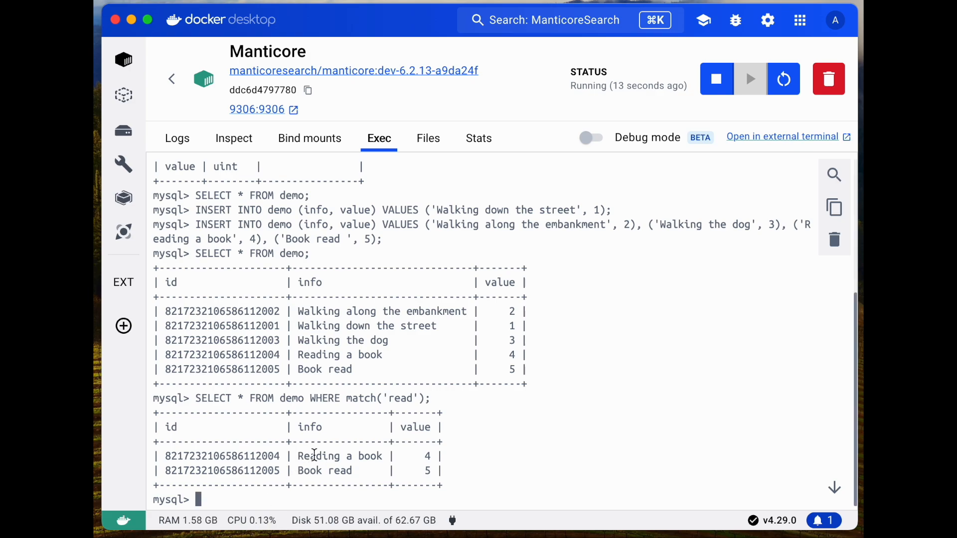
pyautogui.doubleClick(318, 455)
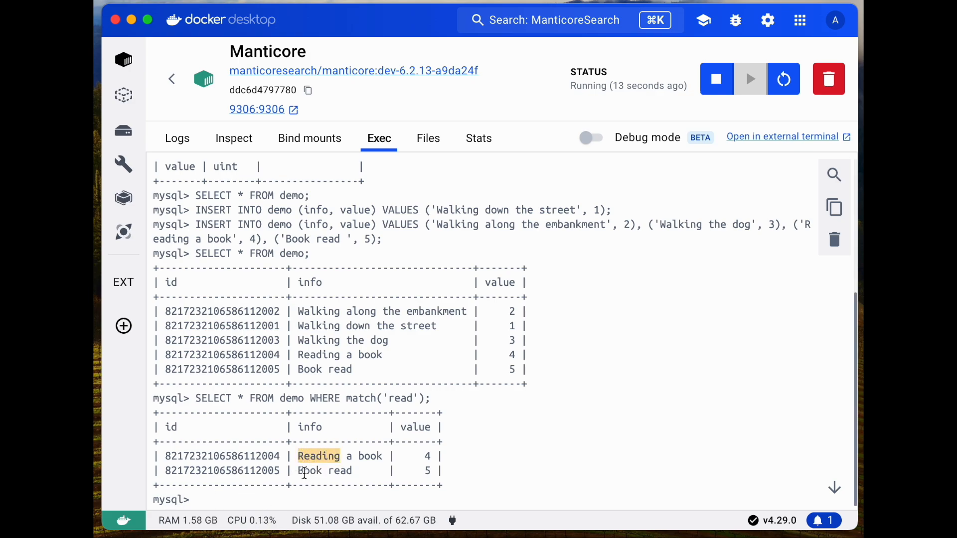
pyautogui.write('SHOW META;')
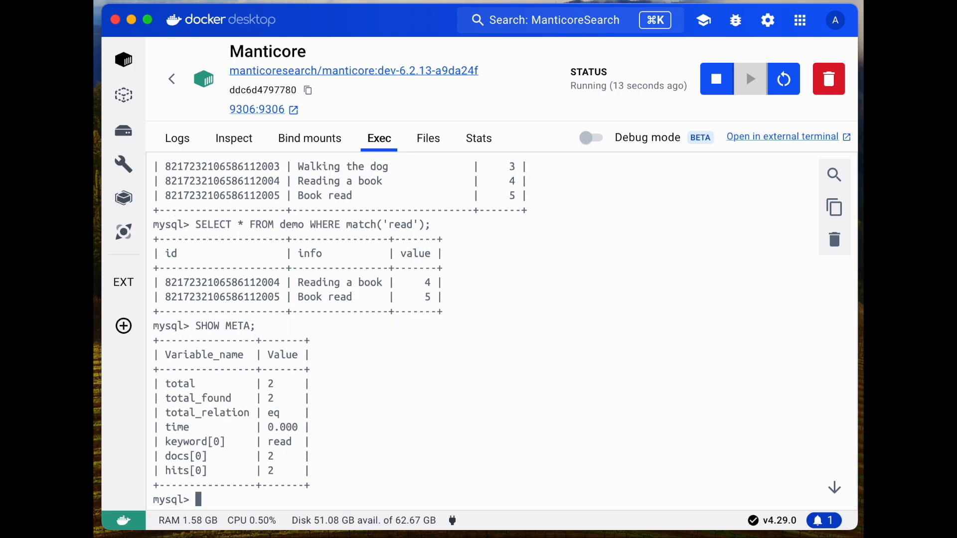
pyautogui.doubleClick(279, 441)
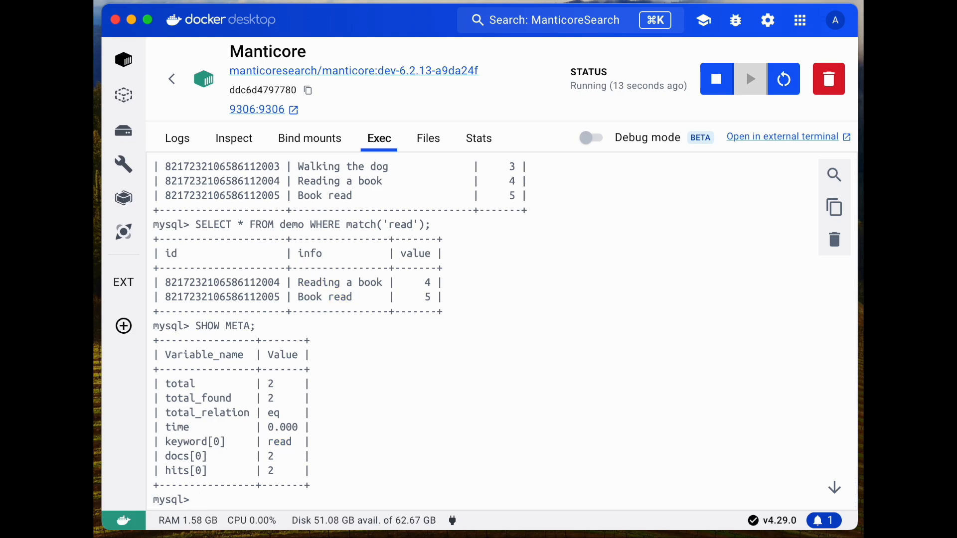
# Select rows WHERE value > 3, DELETE FROM demo WHERE value = 5, reselect, and start a match() delete
pyautogui.write('SELECT * FROM demo WHERE value > 3;')
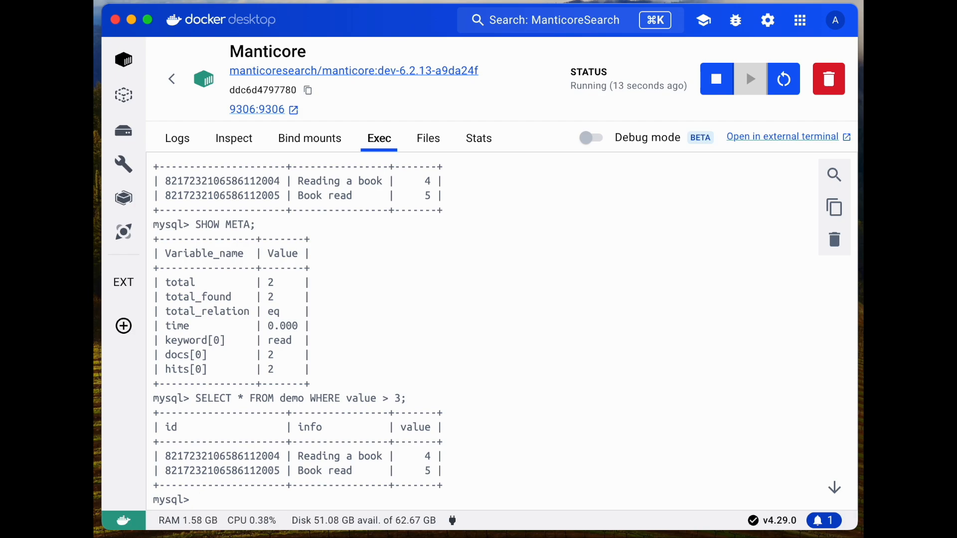
pyautogui.write('DELETE FROM demo WHERE value = 5;')
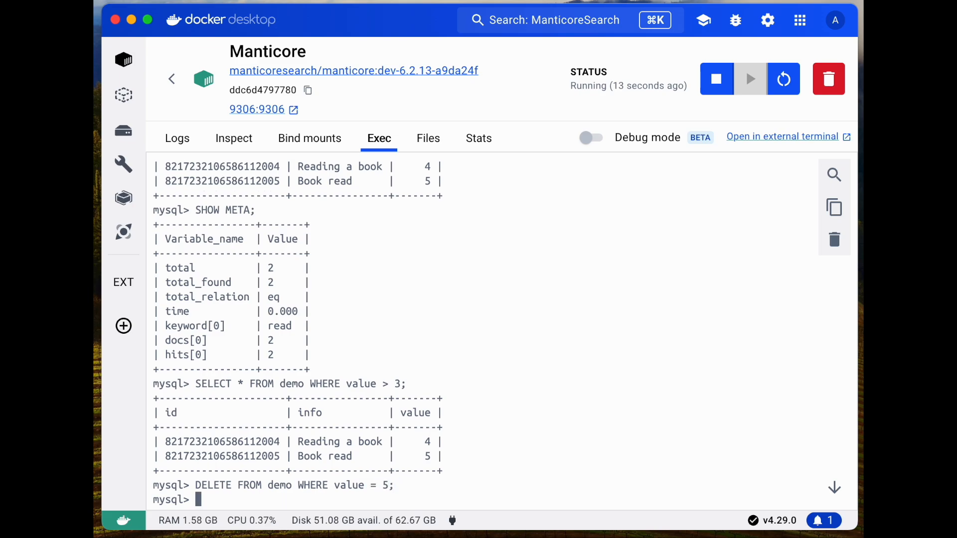
pyautogui.write('SELECT * FROM demo WHERE value > 3;')
pyautogui.write('DELETE')
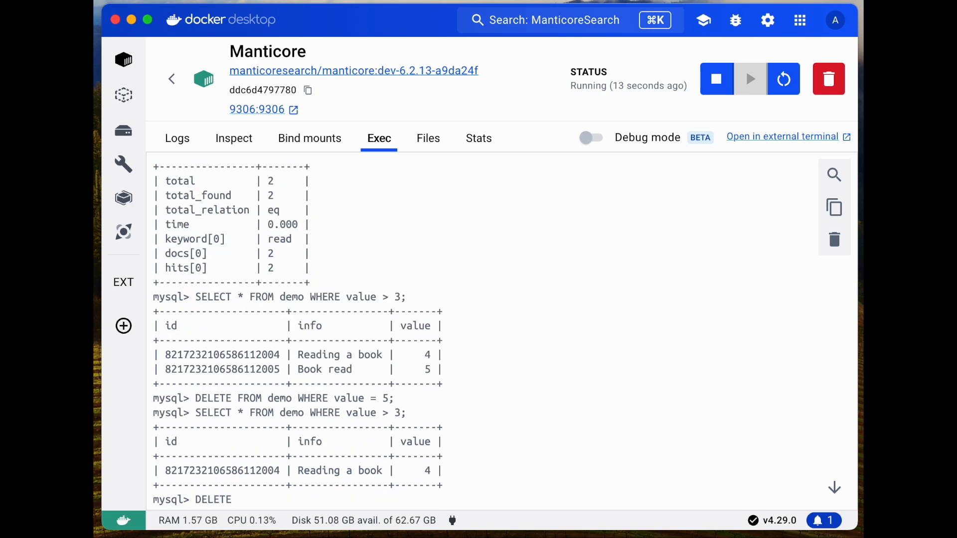
pyautogui.write("FROM demo WHERE match ('Walk');")
pyautogui.write('SELECT * FROM demo;')
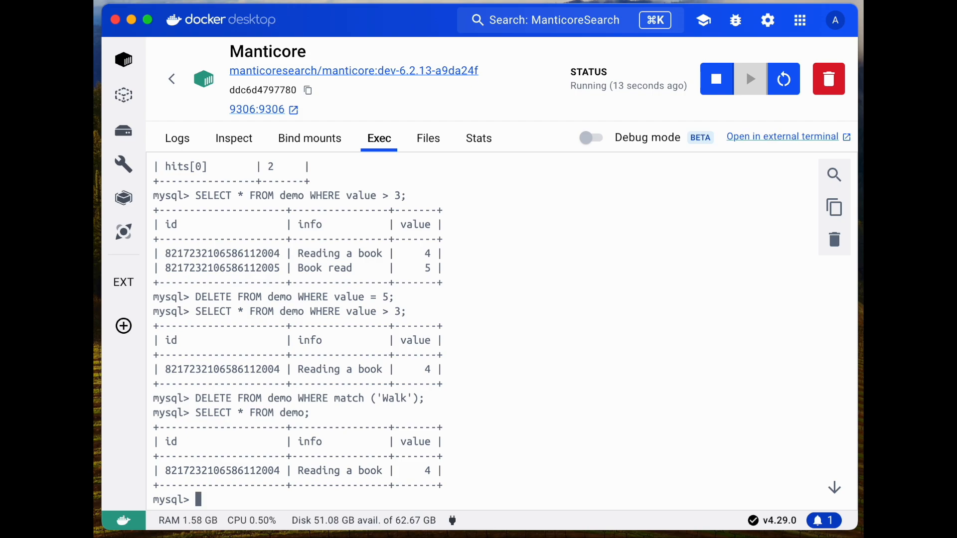
# Begin typing the DROP TABLE command after the Walk rows are deleted
pyautogui.write('DROP')
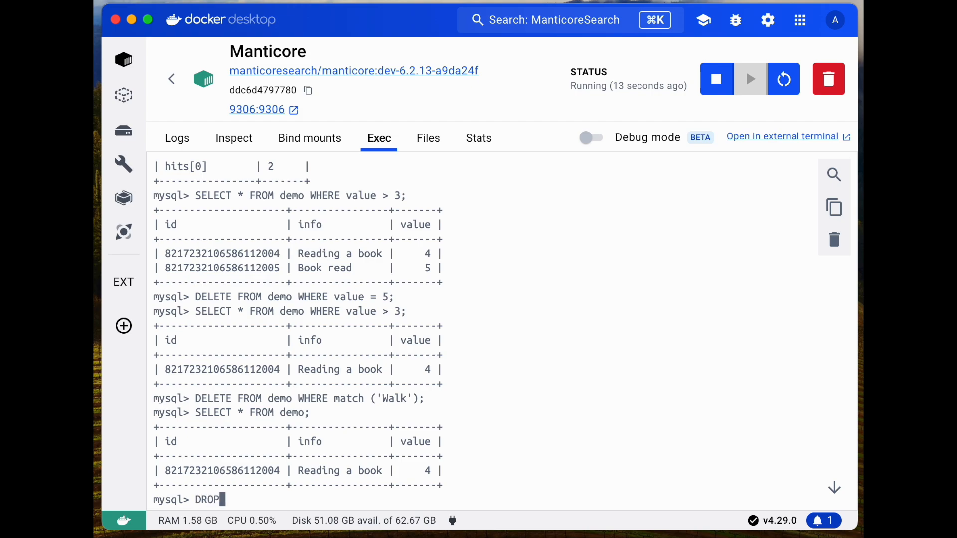
pyautogui.write('T')
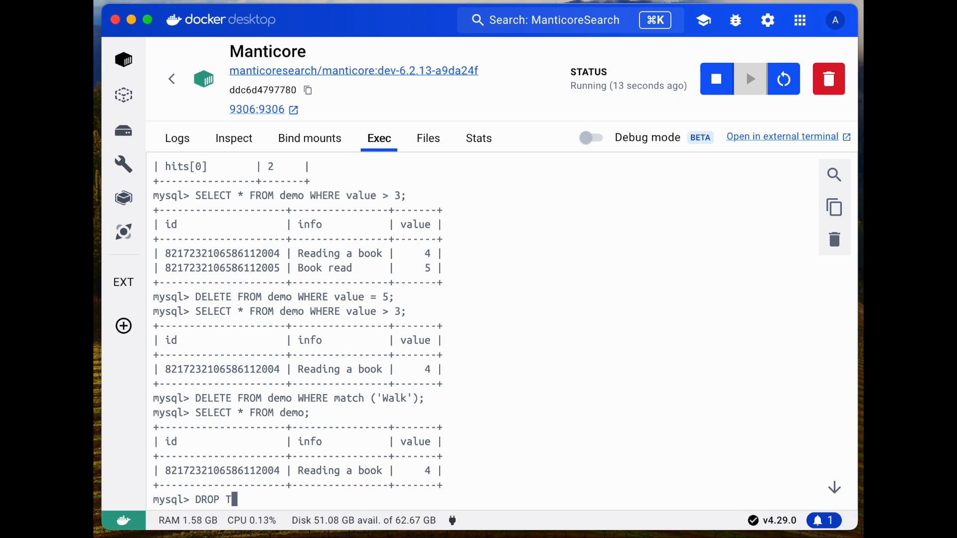